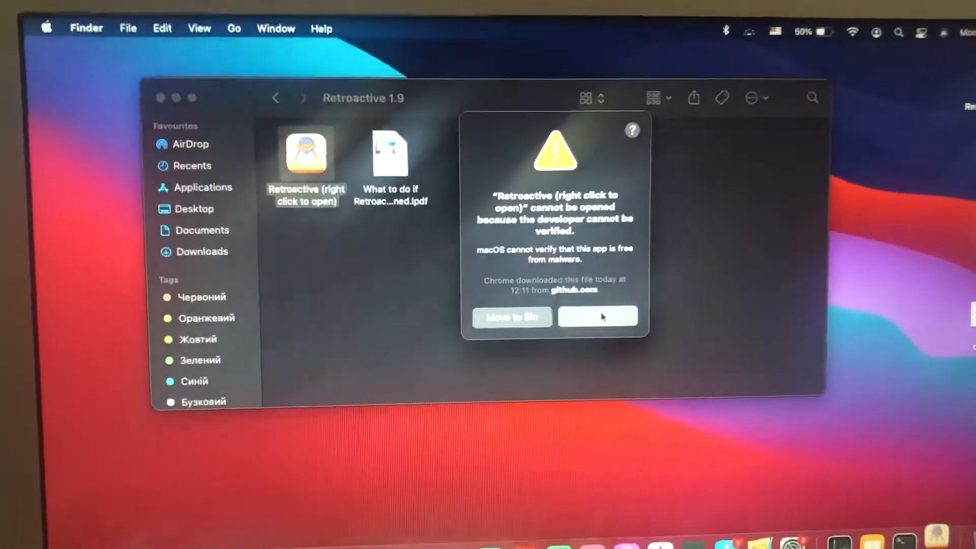
Dismiss Retroactive's unverified-developer warning and open Security & Privacy settings.
left_click(596, 318)
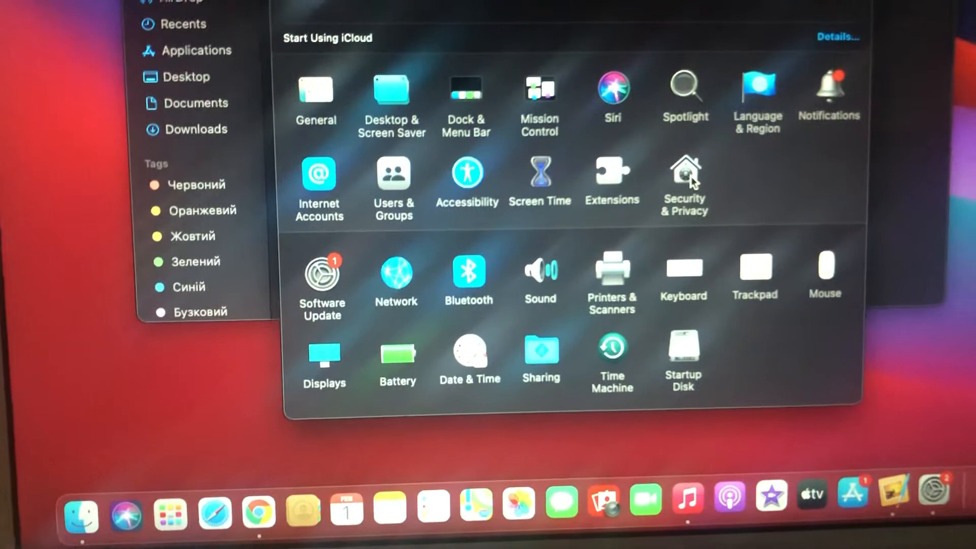
left_click(684, 175)
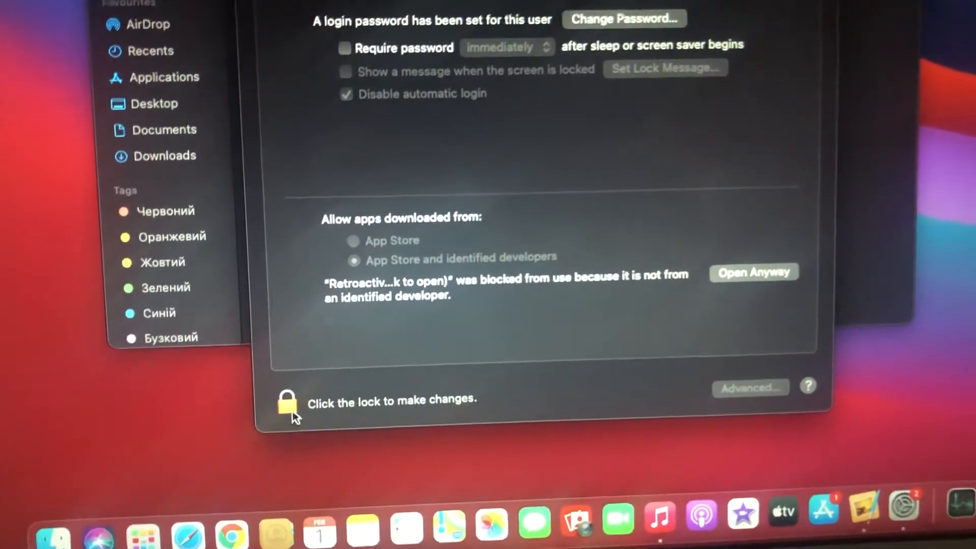
Unlock security settings with the password, choose Open Anyway for Retroactive, and confirm Open.
left_click(287, 400)
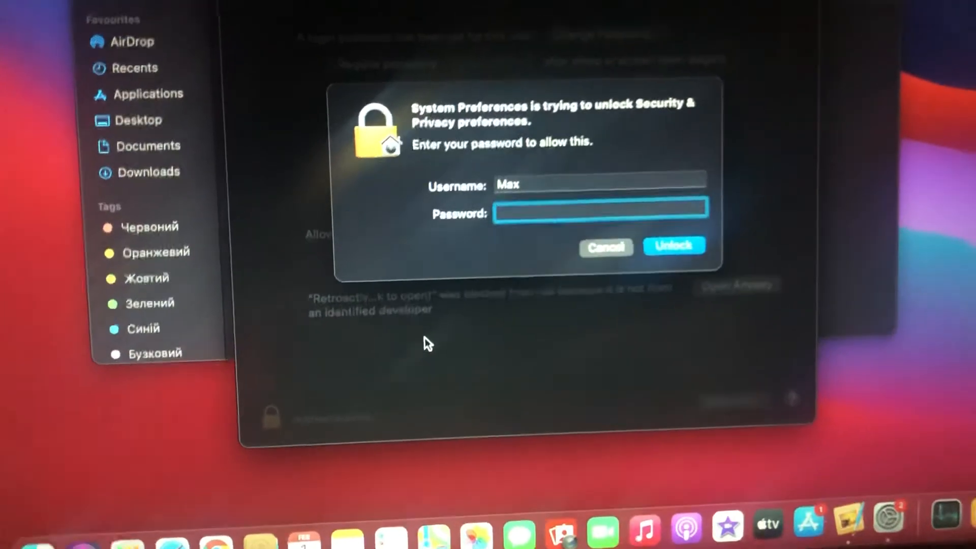
left_click(674, 246)
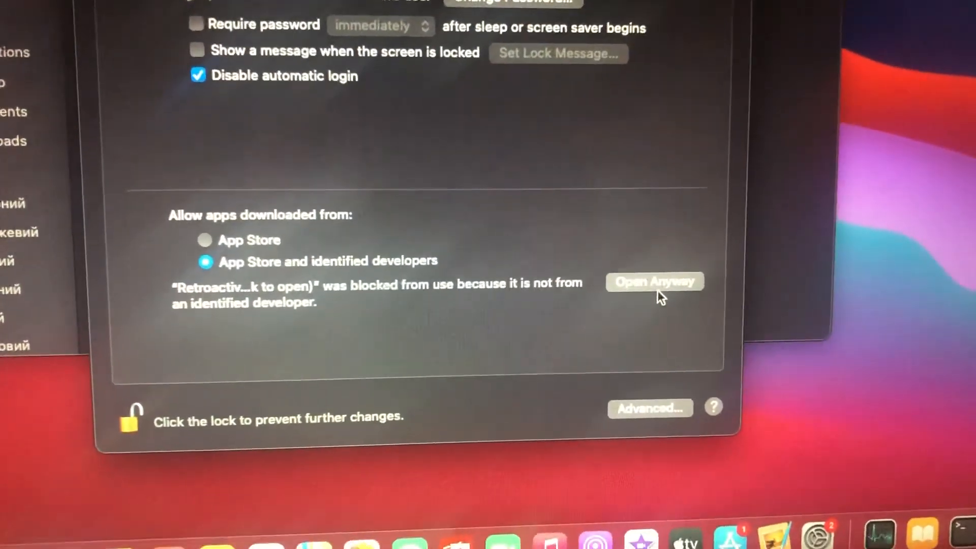
left_click(654, 281)
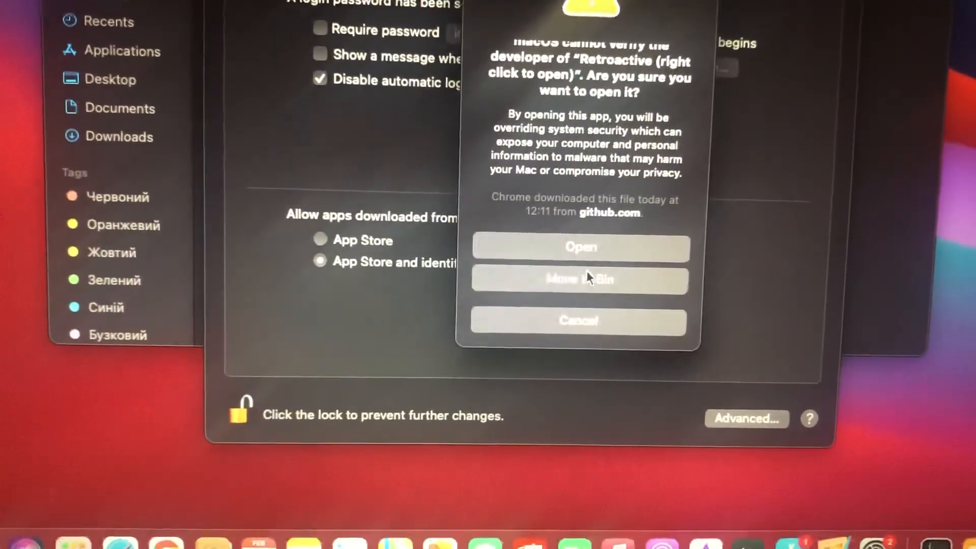
left_click(579, 246)
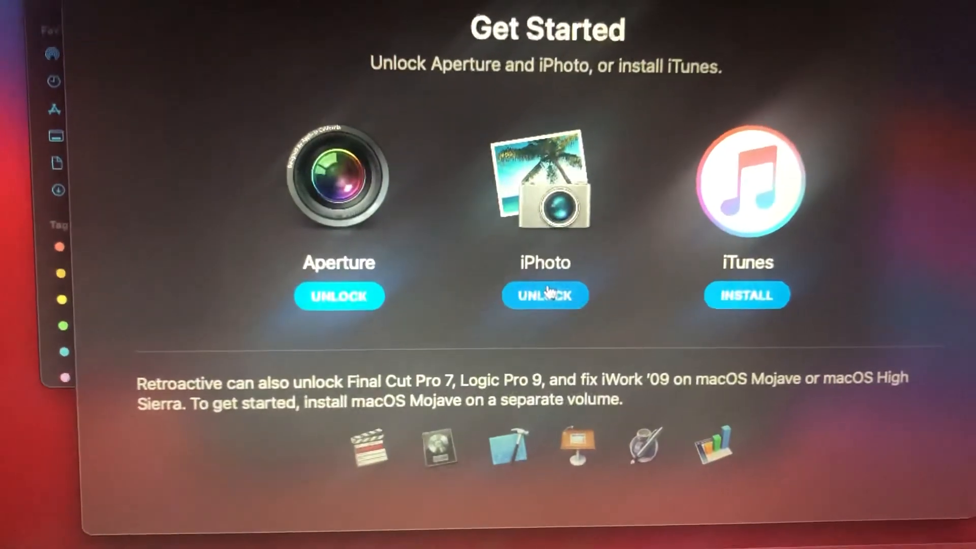